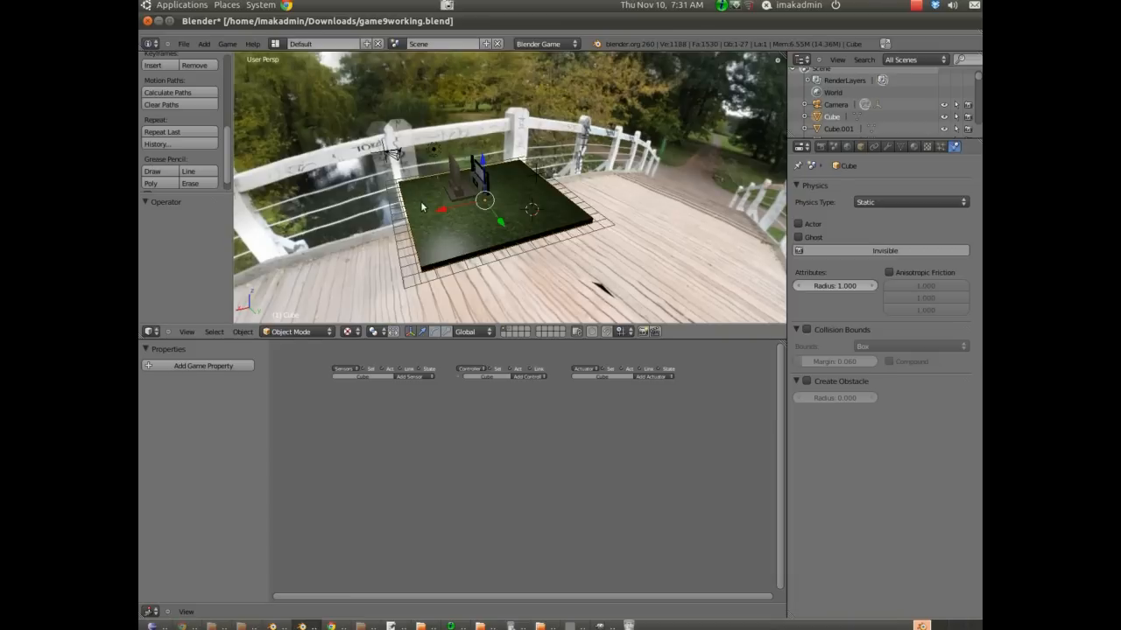
pyautogui.moveTo(455, 215)
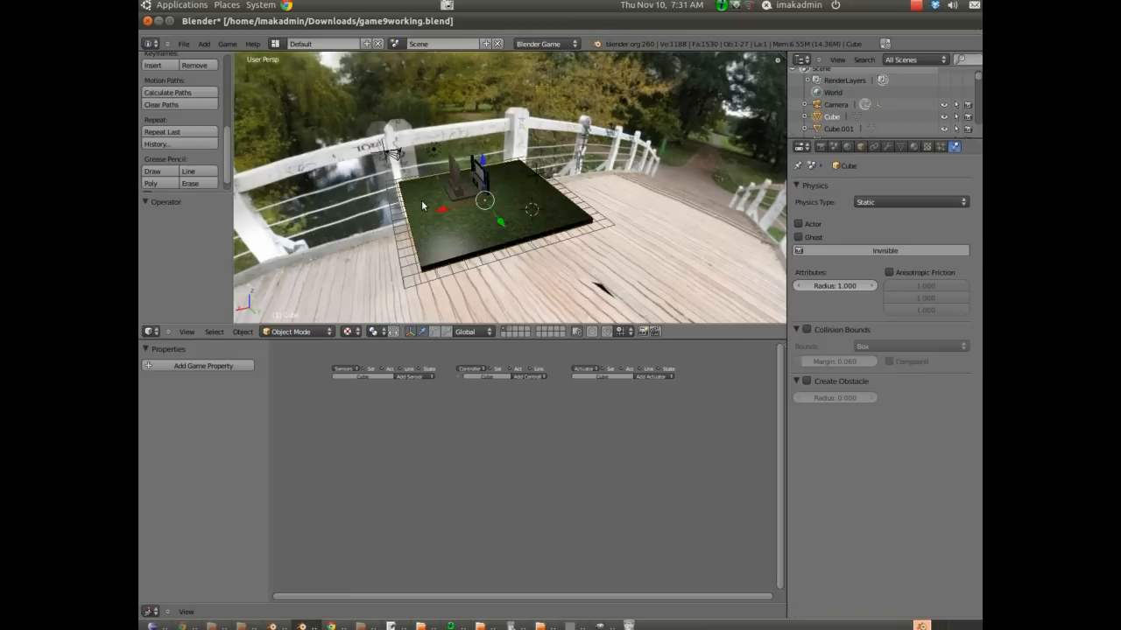
pyautogui.moveTo(227, 44)
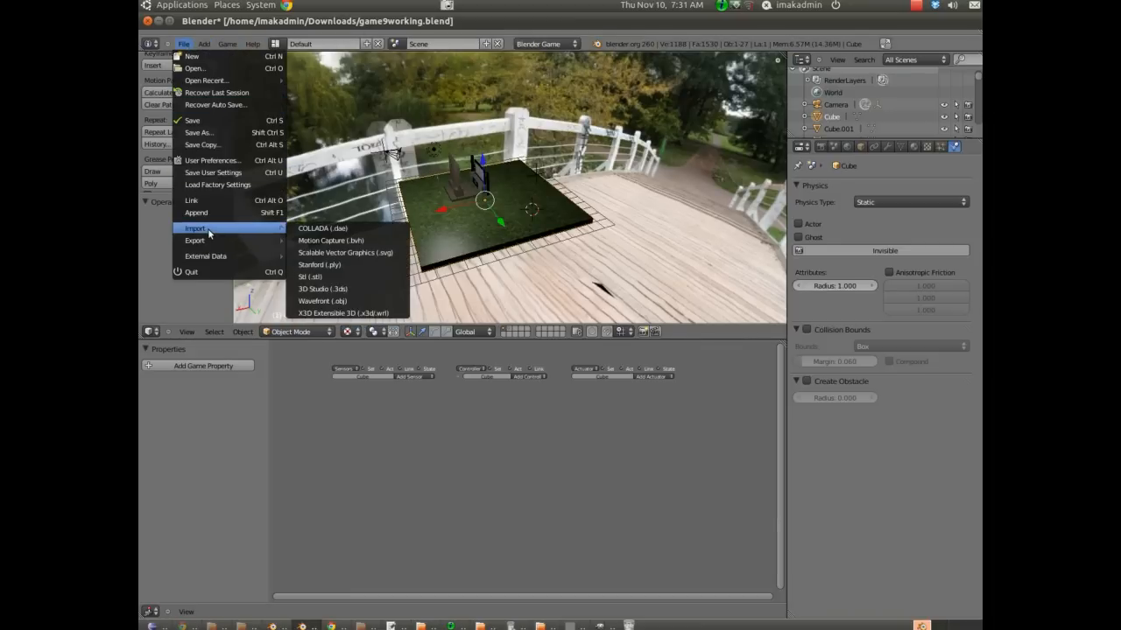
pyautogui.moveTo(322, 301)
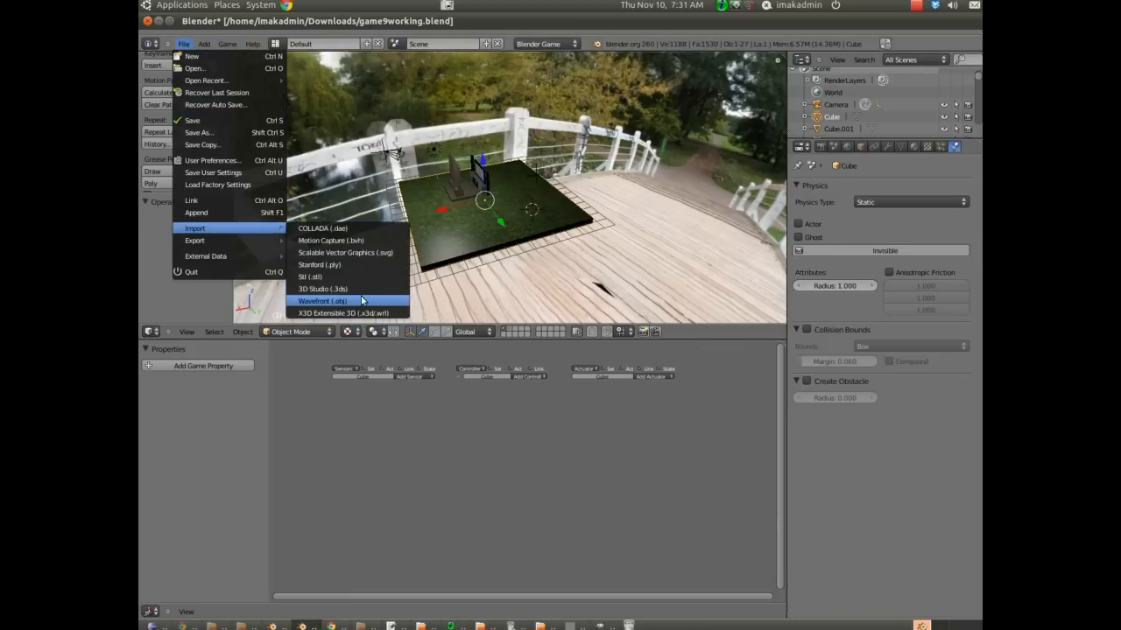
# Start a Wavefront OBJ import and browse to BECK_CLASSES/BLENDER_RESOURCES/BLENDER_MODELS/Cartoons
pyautogui.click(322, 300)
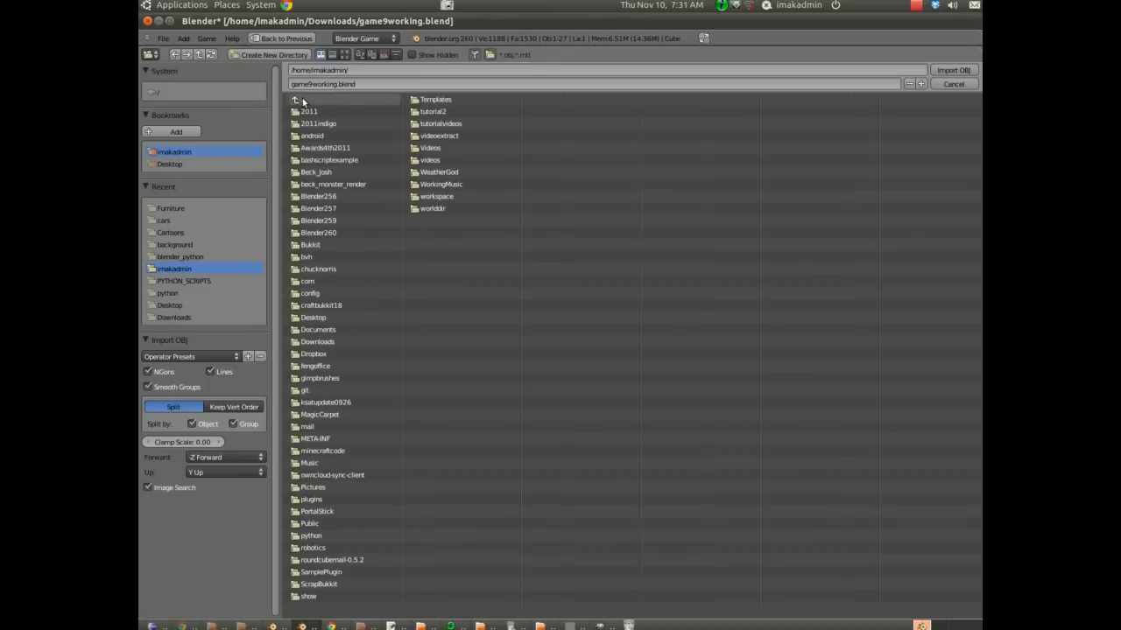
pyautogui.click(296, 99)
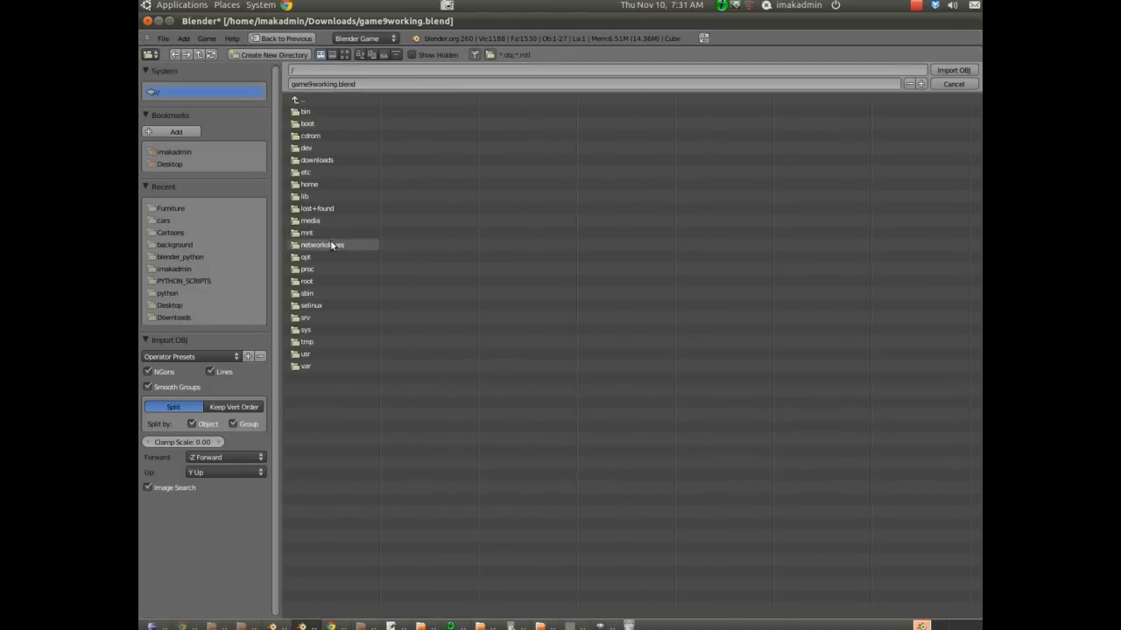
pyautogui.doubleClick(321, 244)
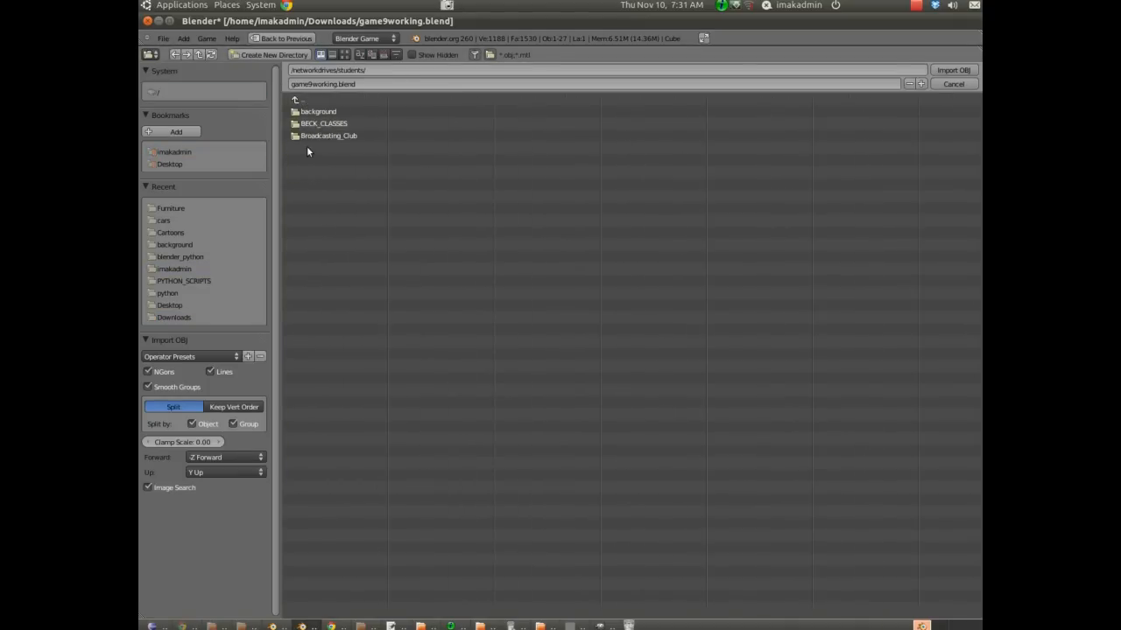
pyautogui.click(324, 123)
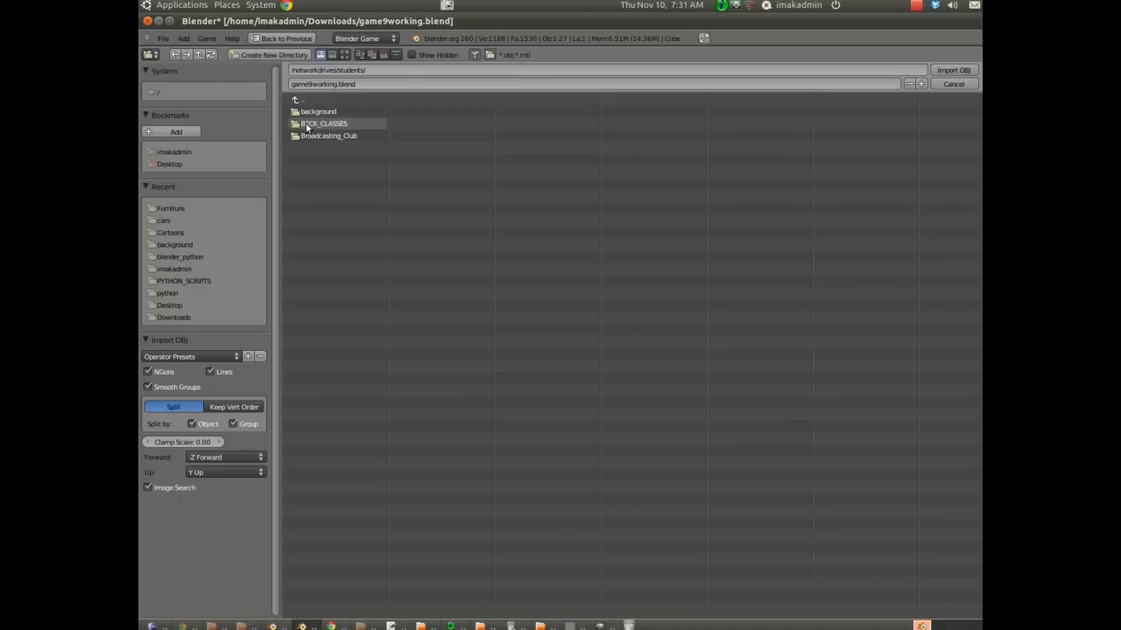
pyautogui.doubleClick(326, 124)
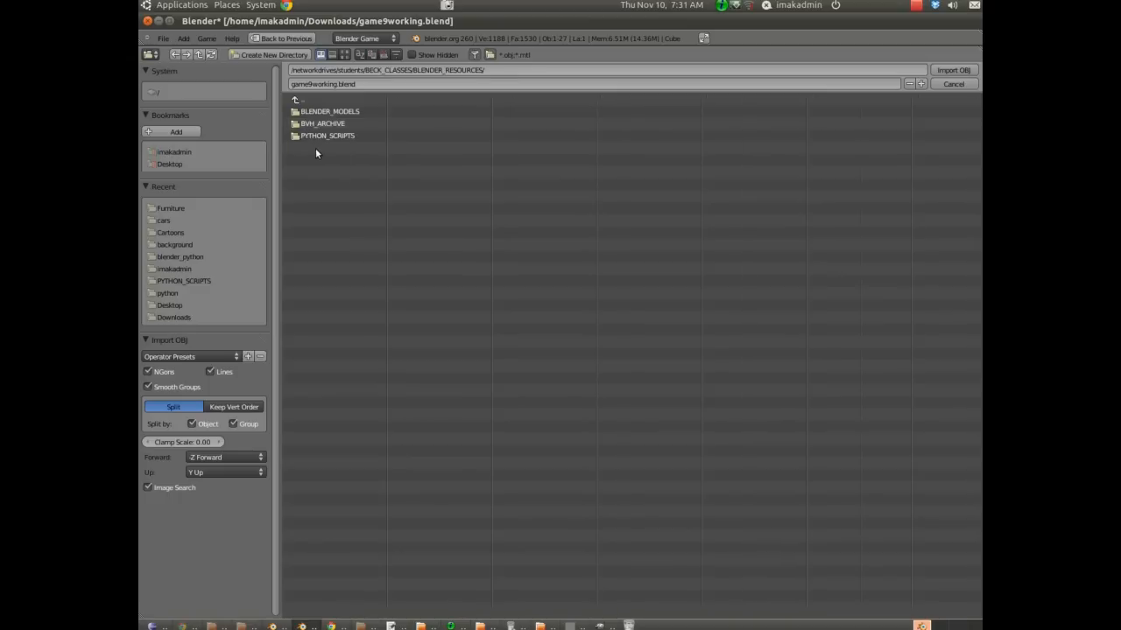
pyautogui.doubleClick(330, 111)
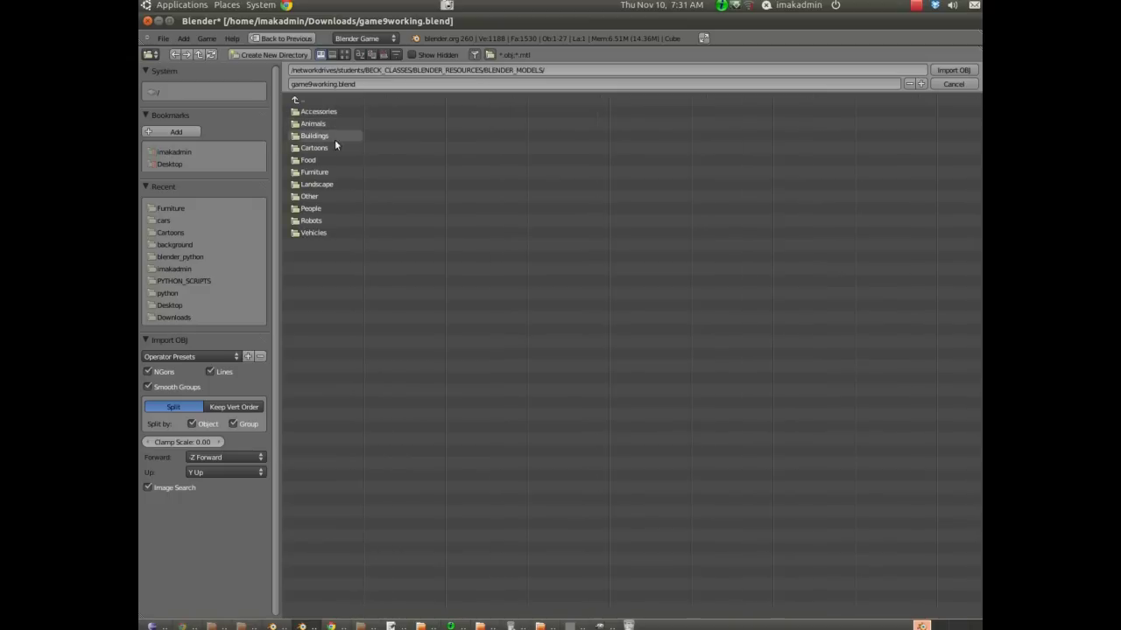
pyautogui.doubleClick(314, 148)
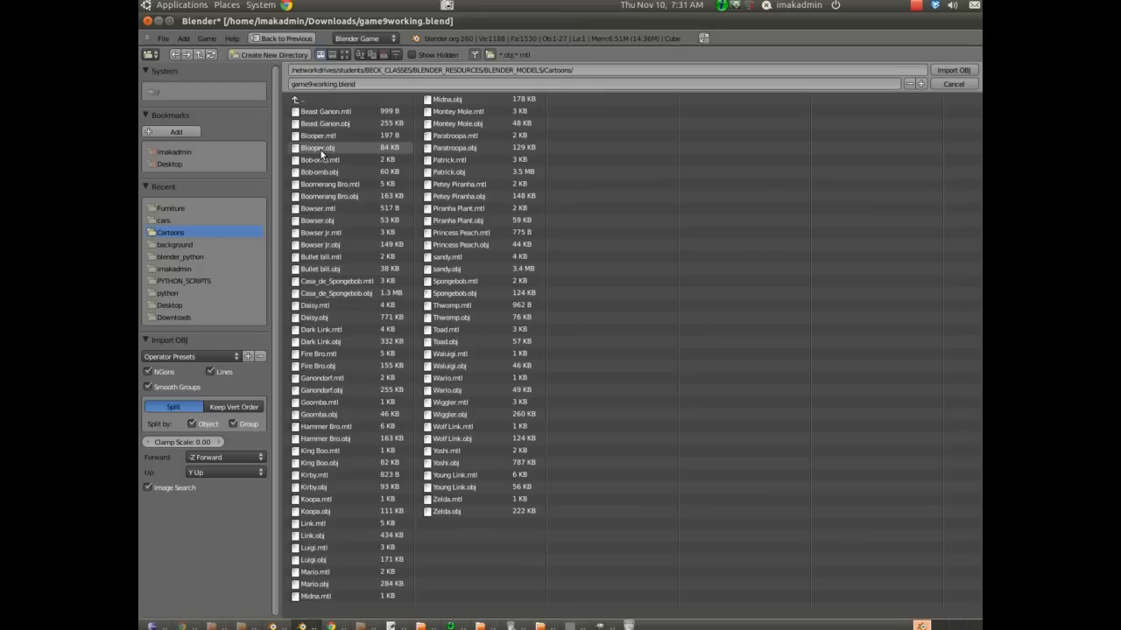
pyautogui.moveTo(325, 427)
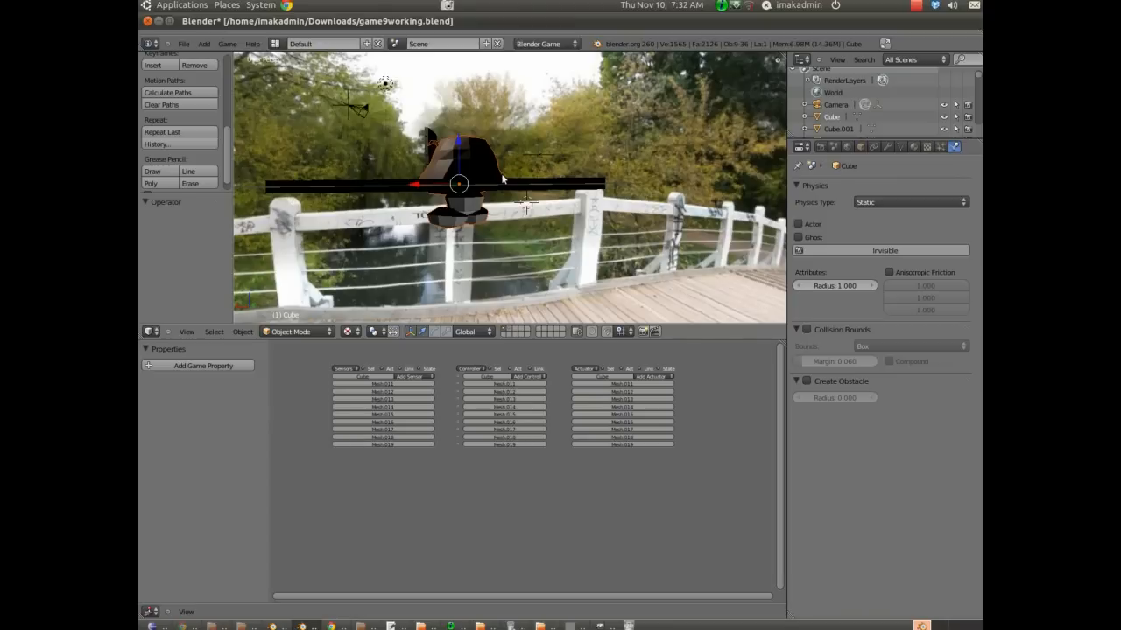
pyautogui.moveTo(435, 212)
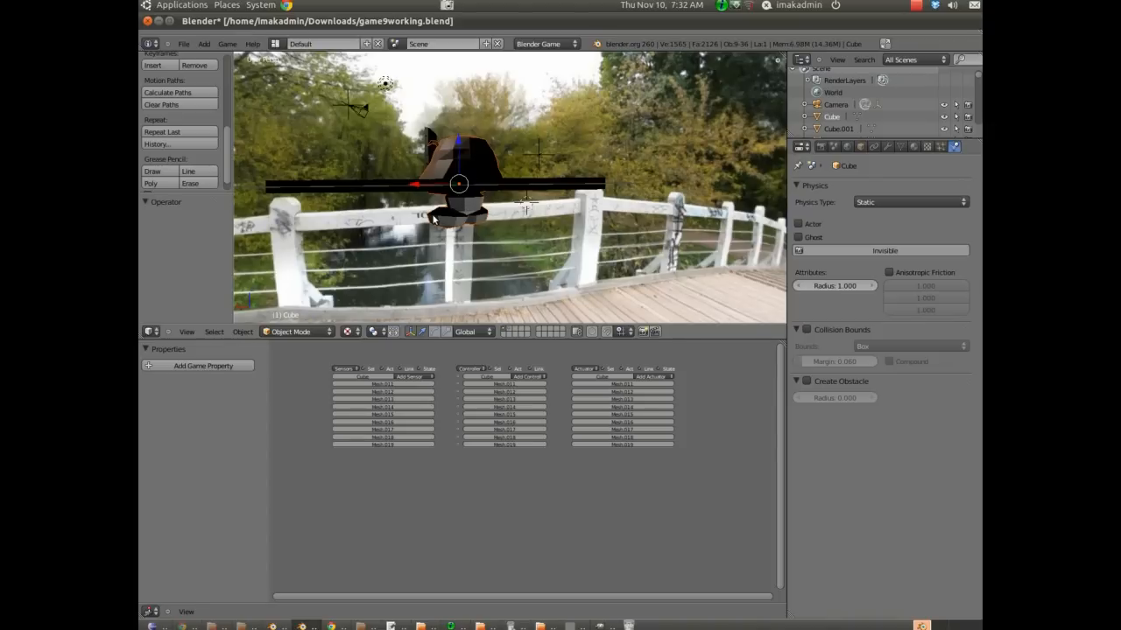
pyautogui.moveTo(477, 171)
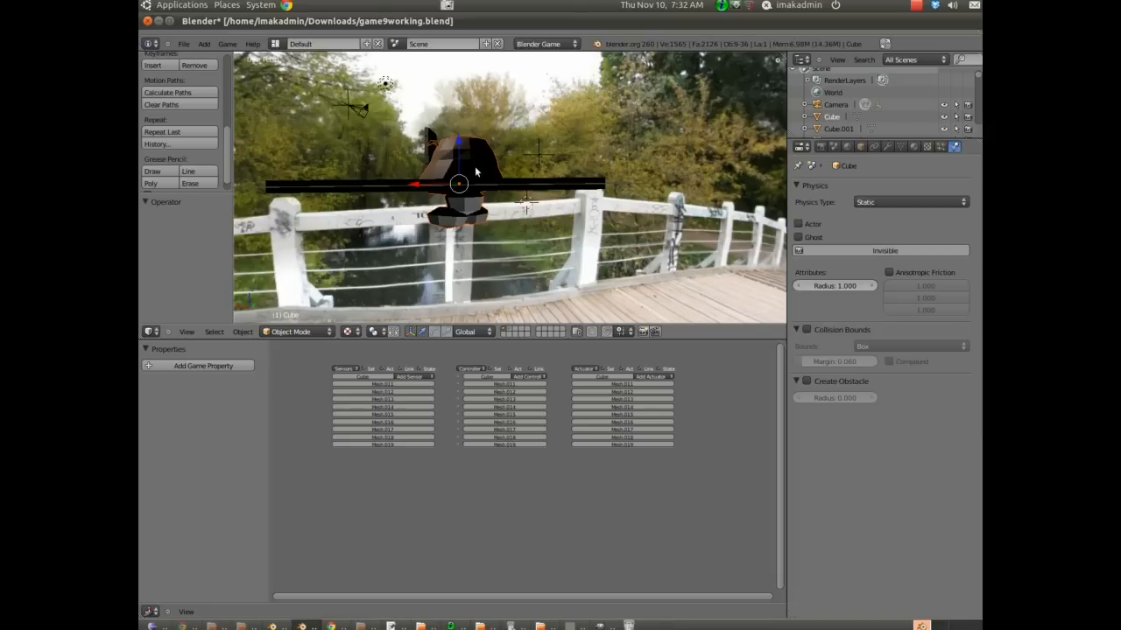
# Click a Goomba mesh part to make it the active object for joining
pyautogui.click(463, 158)
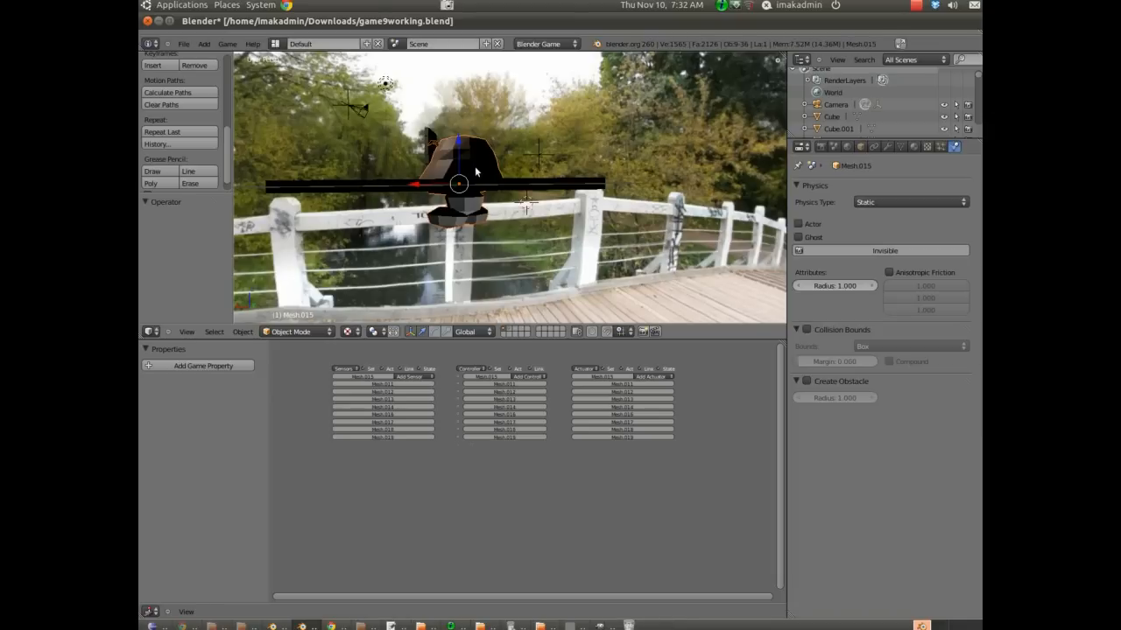
pyautogui.moveTo(462, 149)
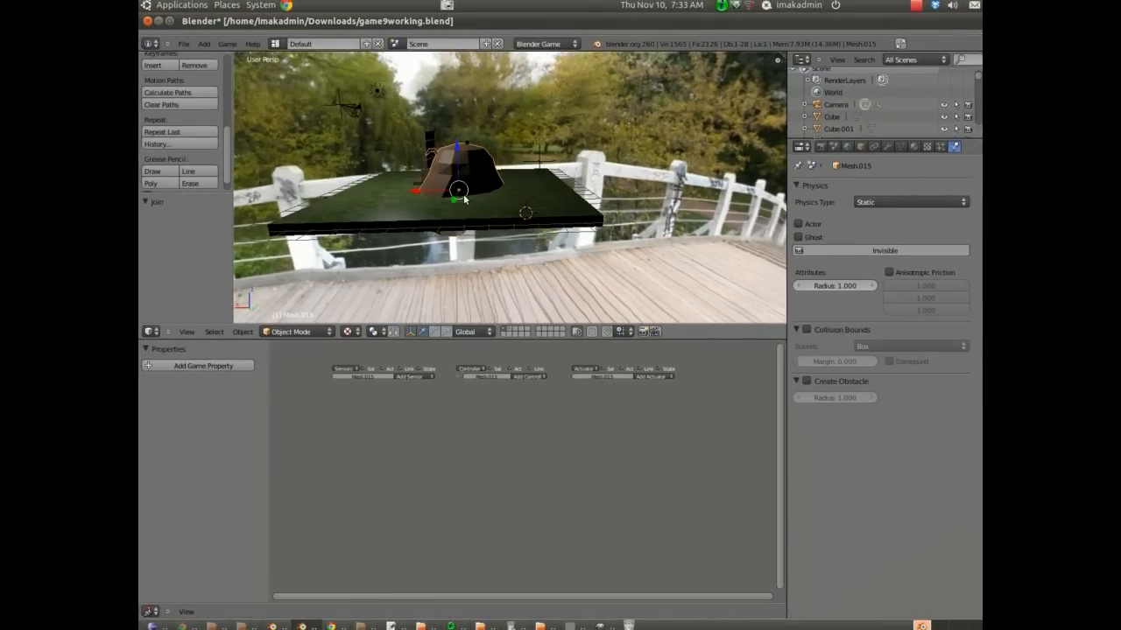
pyautogui.moveTo(379, 112)
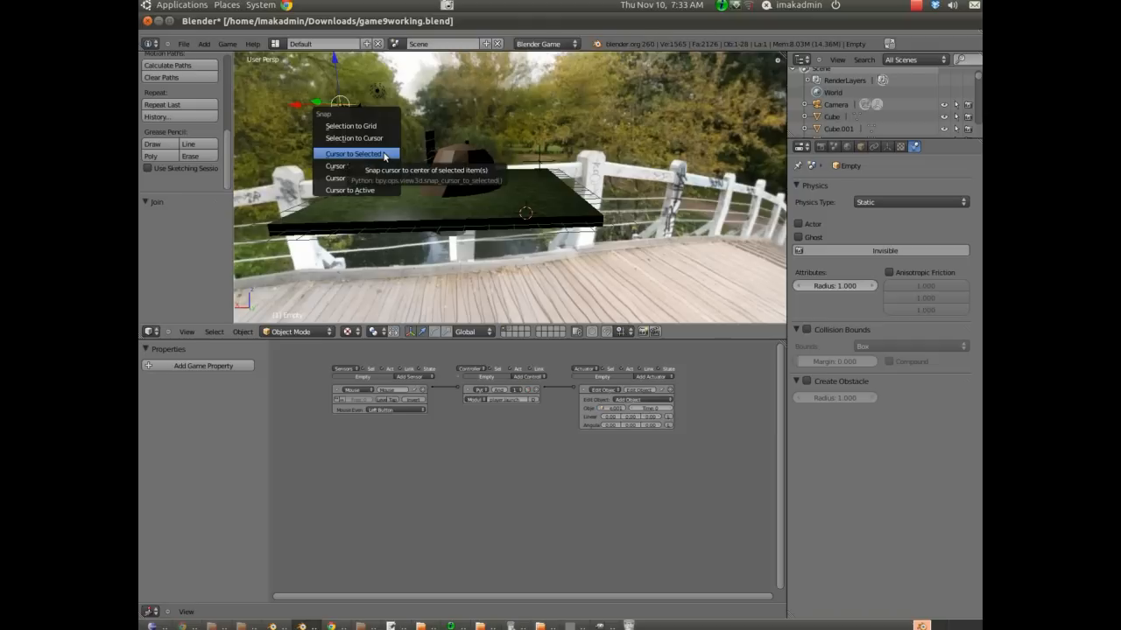
# Snap the 3D cursor to the Empty, then move the Goomba to the cursor
pyautogui.click(353, 153)
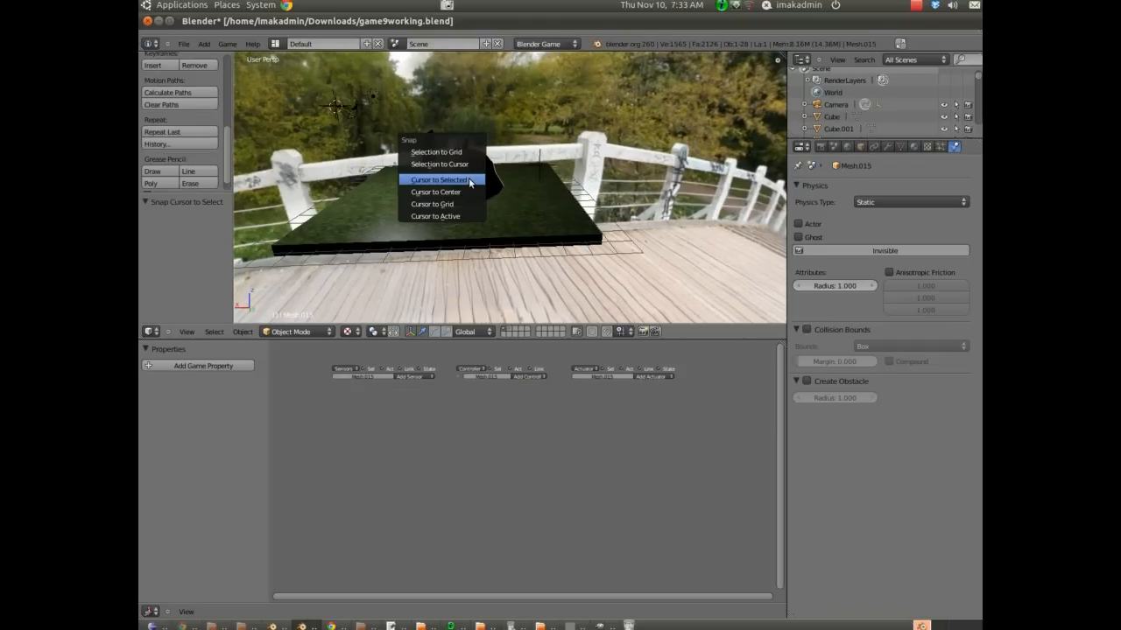
pyautogui.moveTo(439, 164)
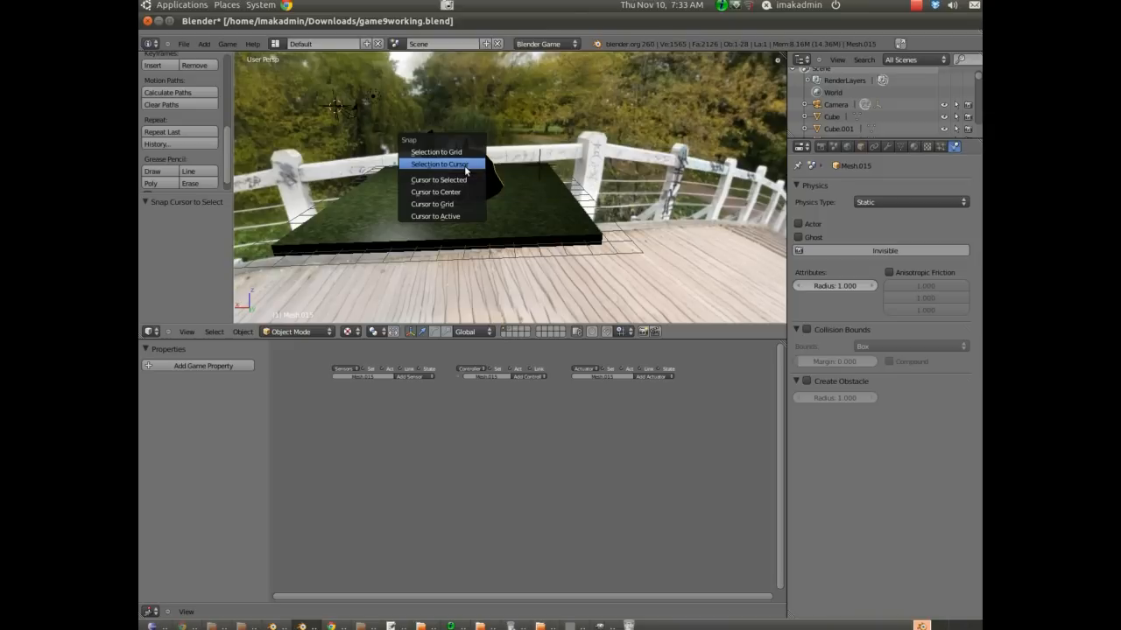
pyautogui.click(440, 163)
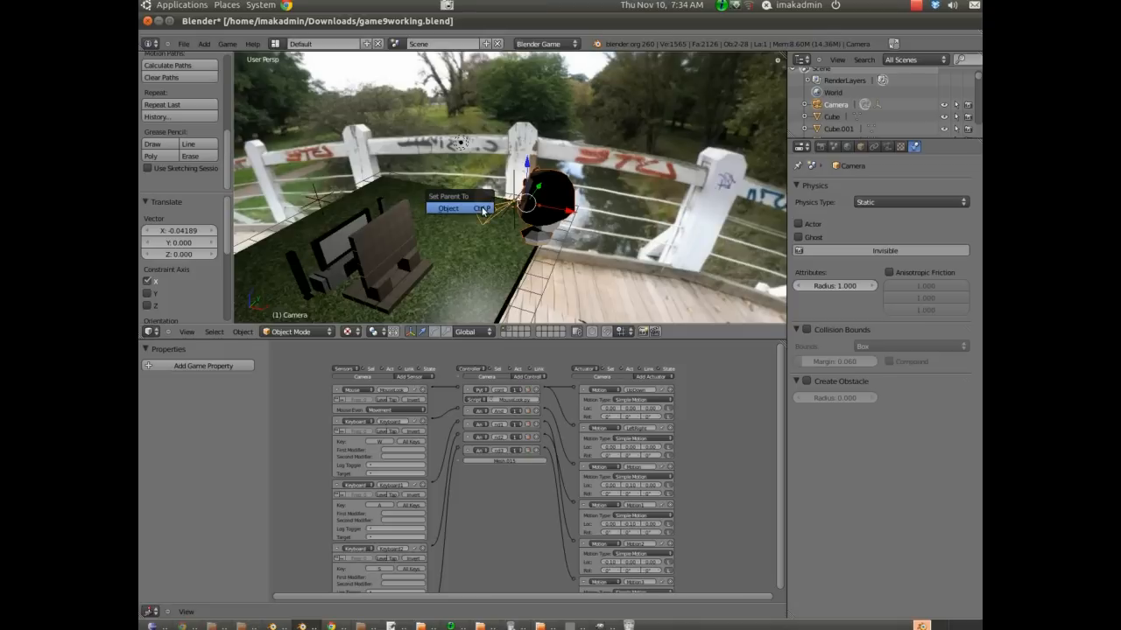
pyautogui.moveTo(448, 209)
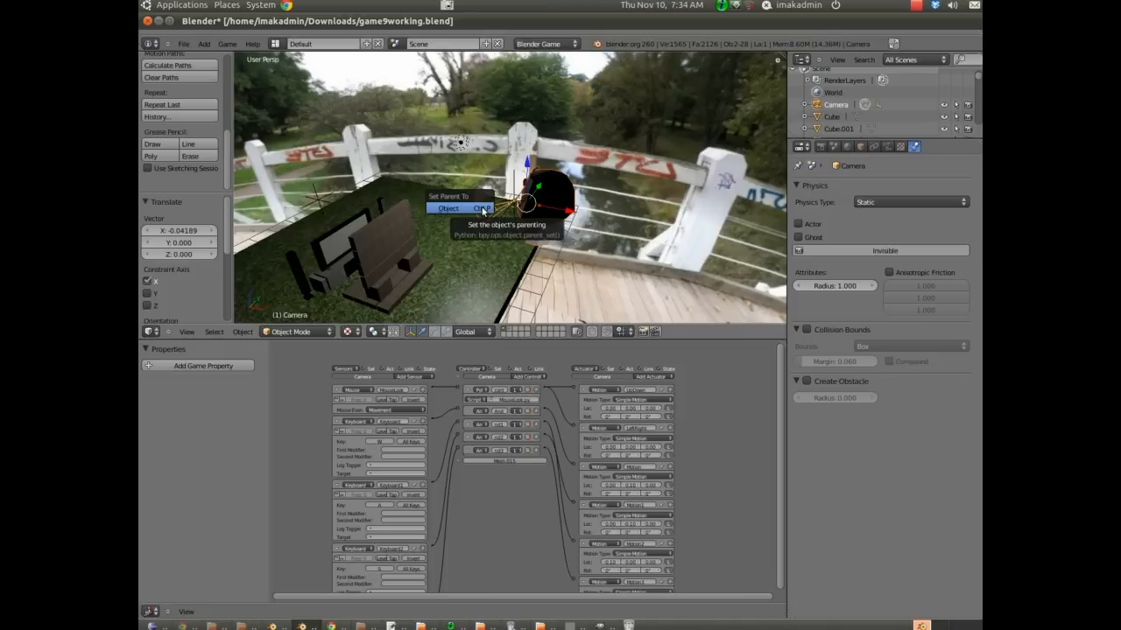
# Parent the Goomba and Camera using Ctrl+P with the Object option
pyautogui.click(448, 208)
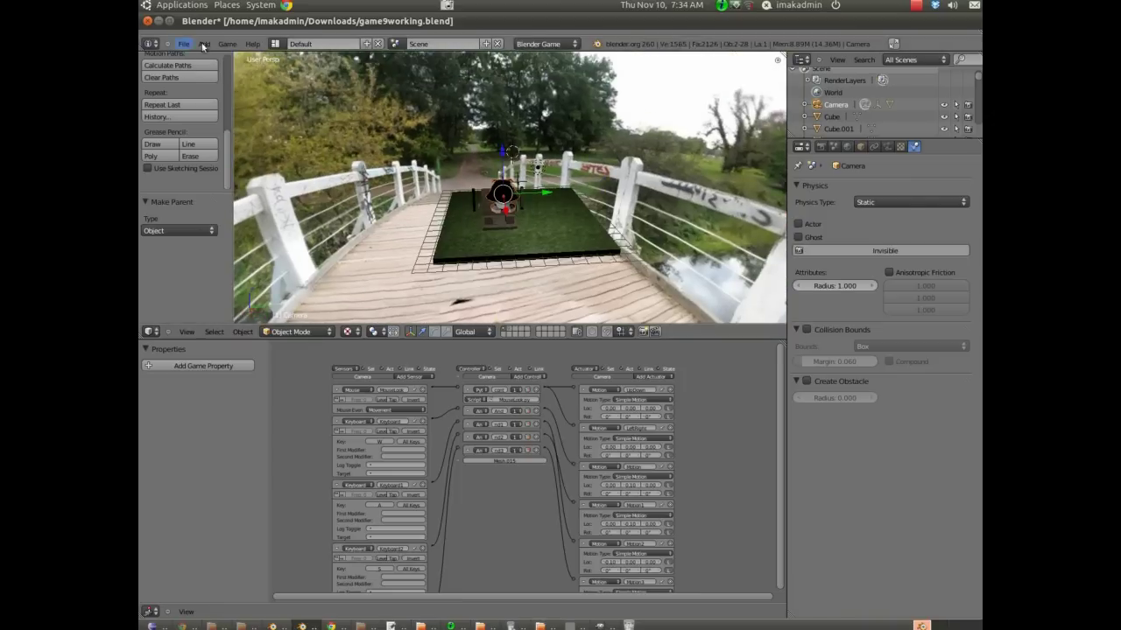
# Add a camera object (Camera.001) from the header Add menu
pyautogui.click(204, 44)
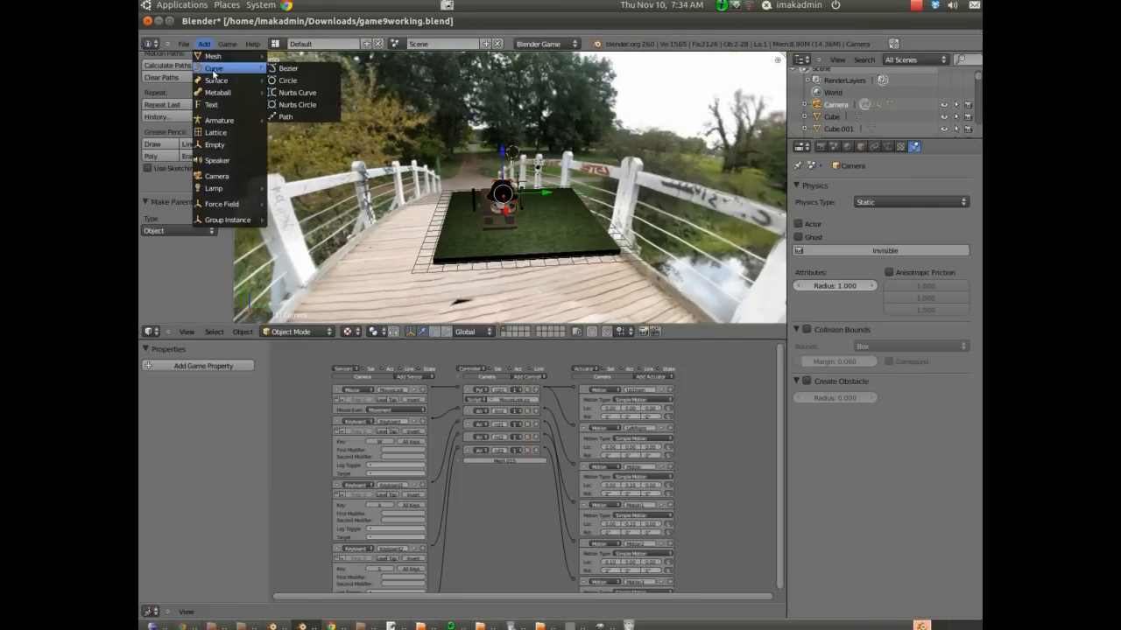
pyautogui.moveTo(217, 92)
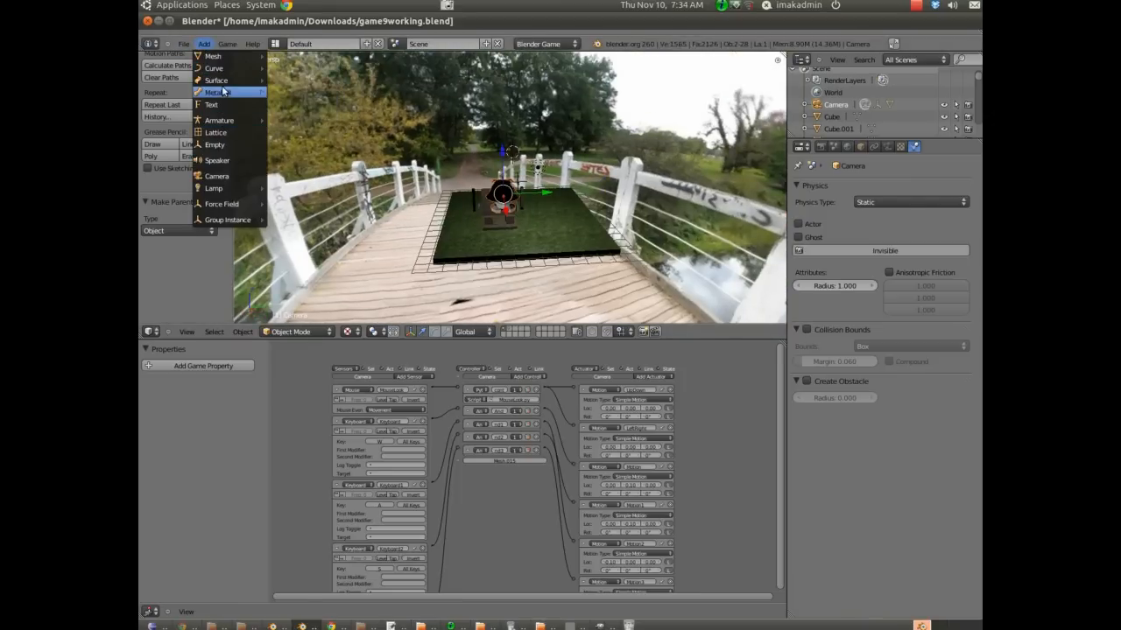
pyautogui.click(217, 176)
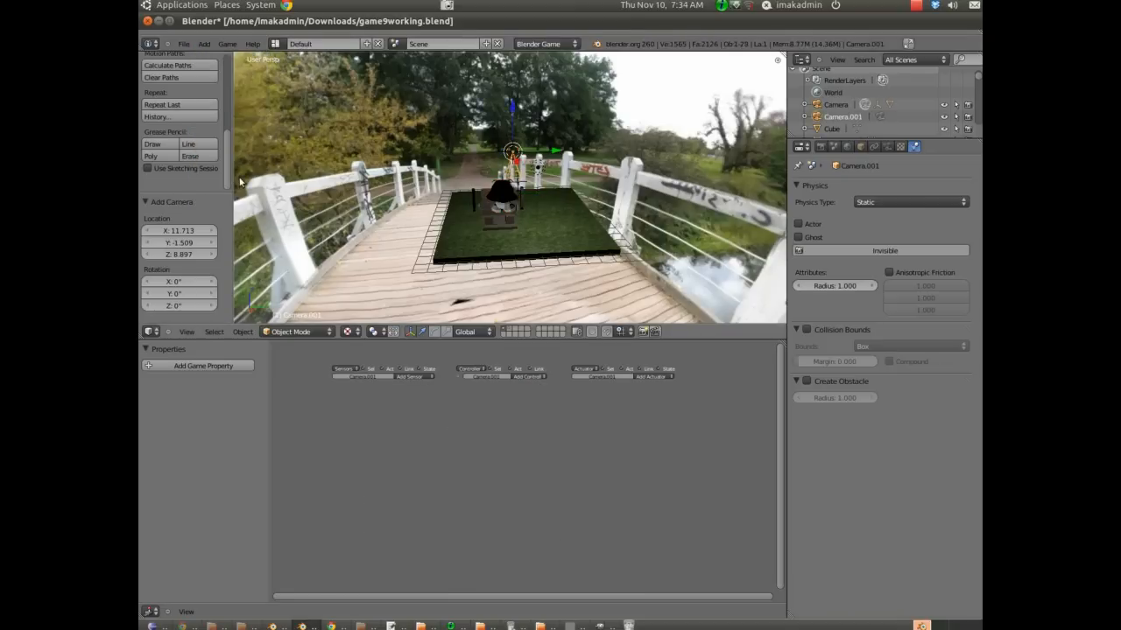
pyautogui.moveTo(514, 253)
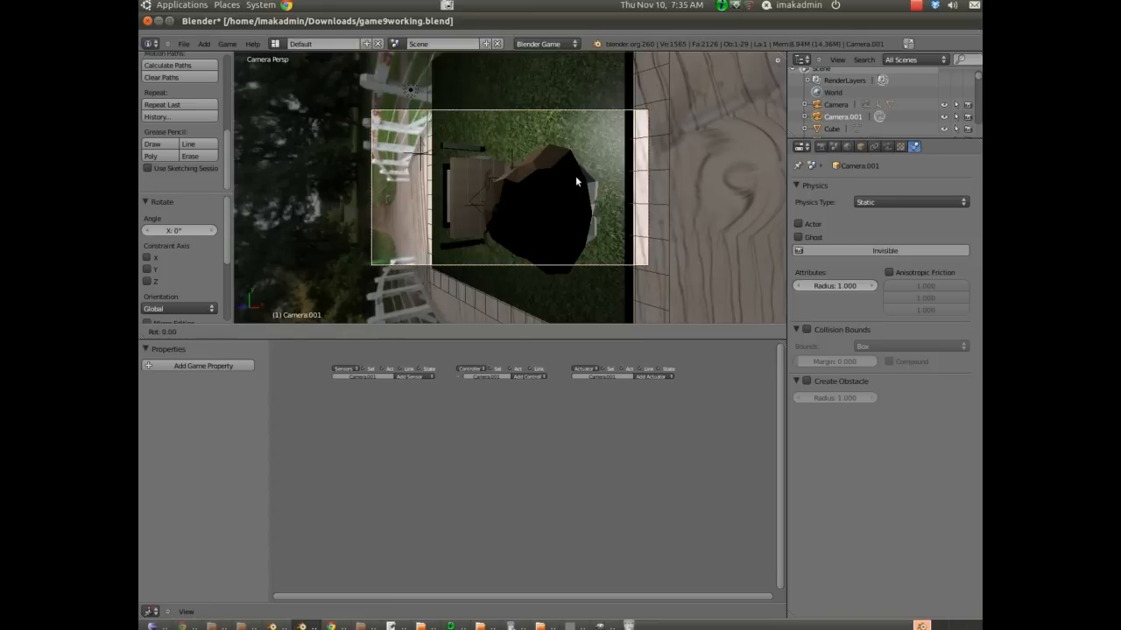
# Rotate Camera.001 about X to roughly -91° and confirm
pyautogui.moveTo(576, 181); pyautogui.dragTo(497, 127)
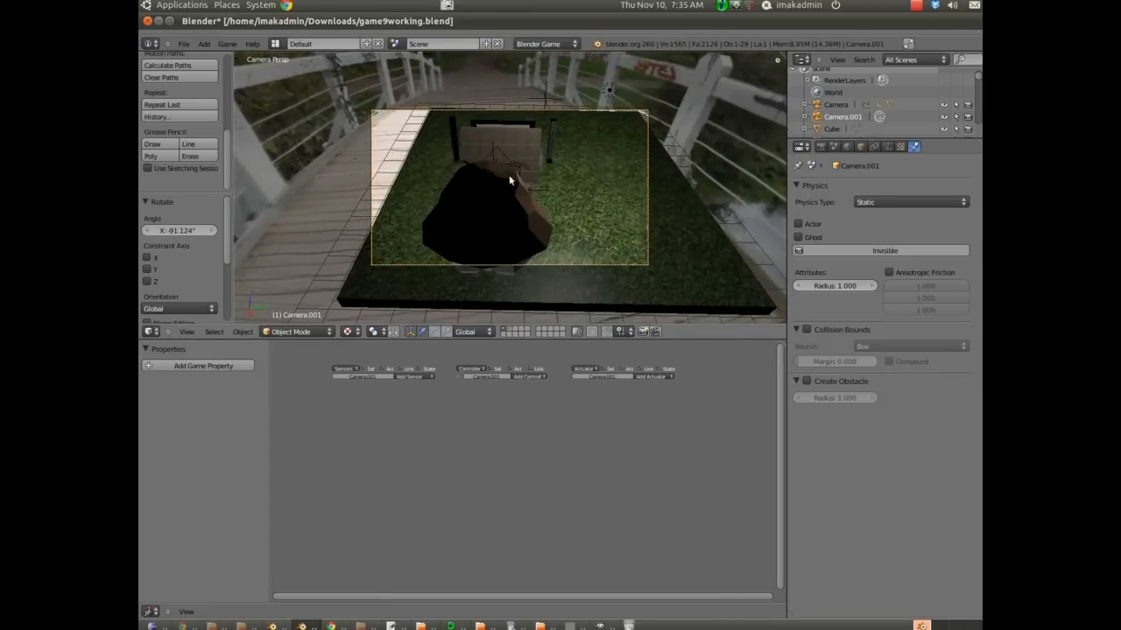
pyautogui.click(490, 219)
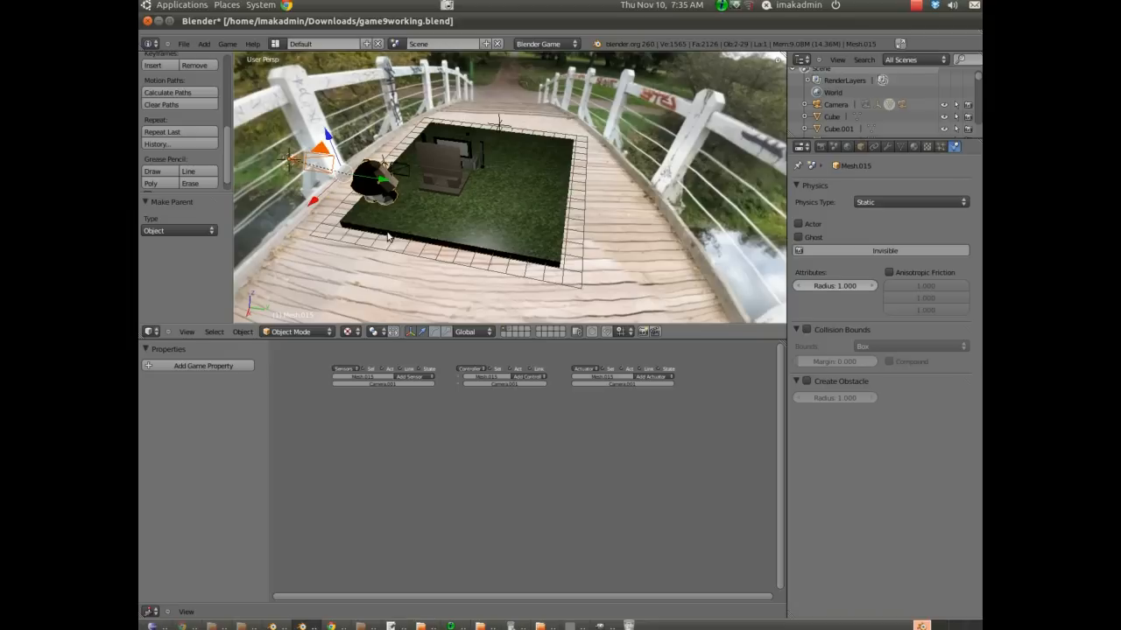
pyautogui.moveTo(388, 211)
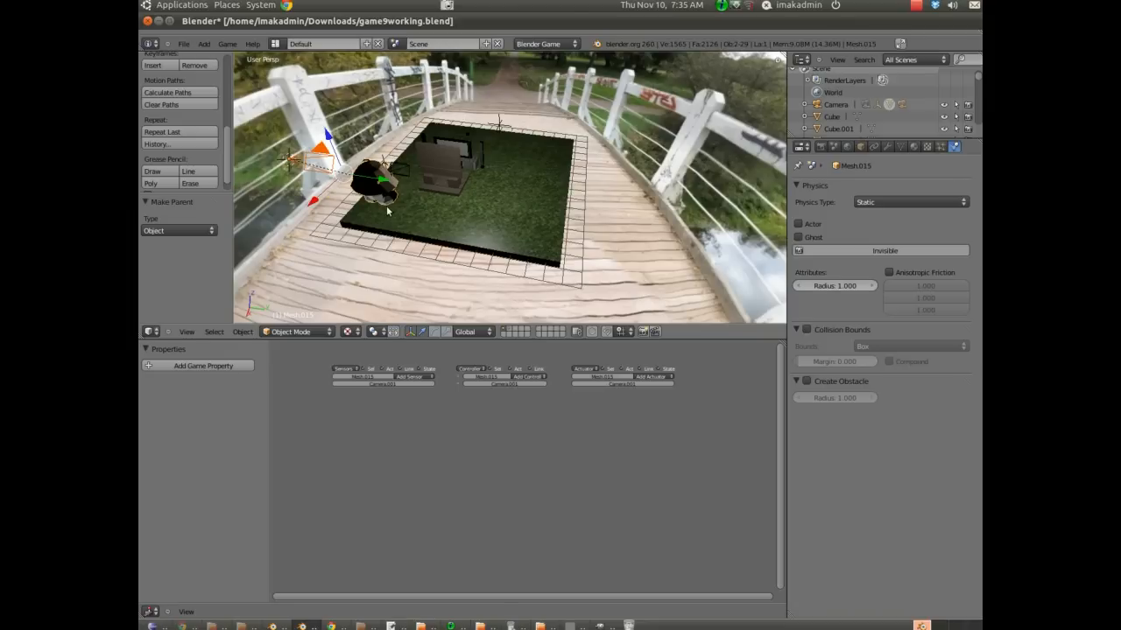